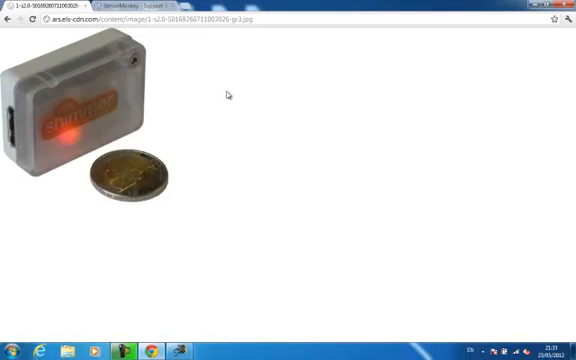
{"action": "mouse_move", "coordinate": [12, 116]}
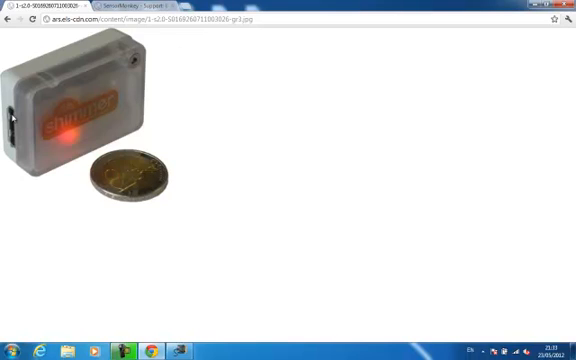
{"action": "mouse_move", "coordinate": [172, 84]}
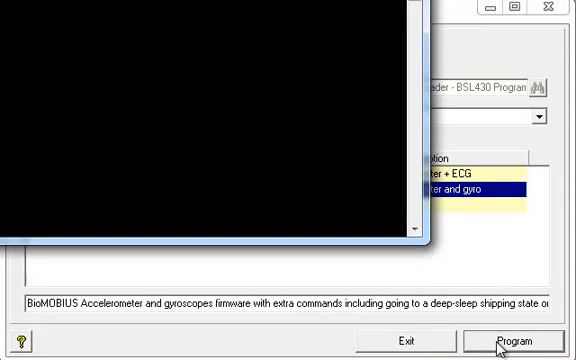
- Program the Shimmer with the BioMOBIUS accelerometer and gyroscopes firmware
{"action": "left_click", "coordinate": [504, 338]}
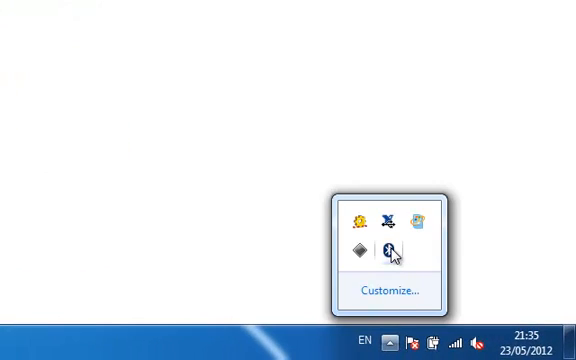
- Start adding a Bluetooth device and choose the FireFly-36D0 sensor
{"action": "right_click", "coordinate": [384, 248]}
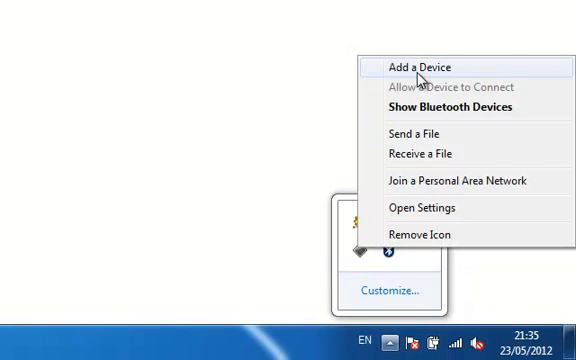
{"action": "left_click", "coordinate": [408, 68]}
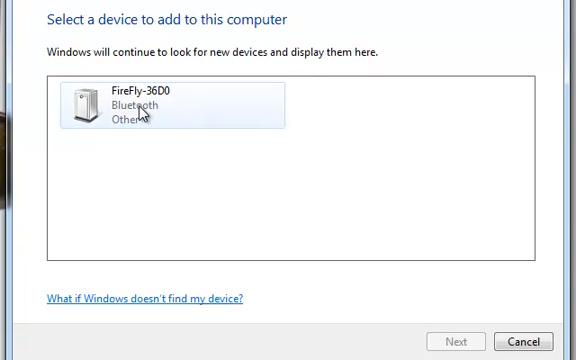
{"action": "left_click", "coordinate": [170, 104]}
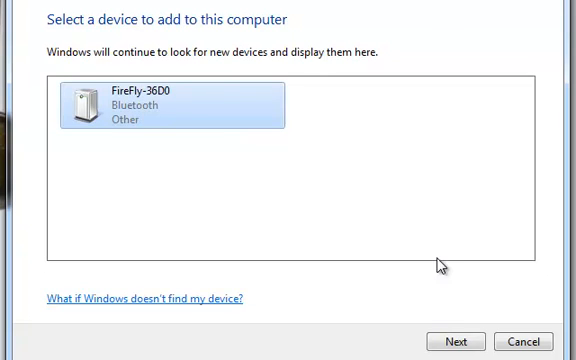
{"action": "left_click", "coordinate": [456, 340]}
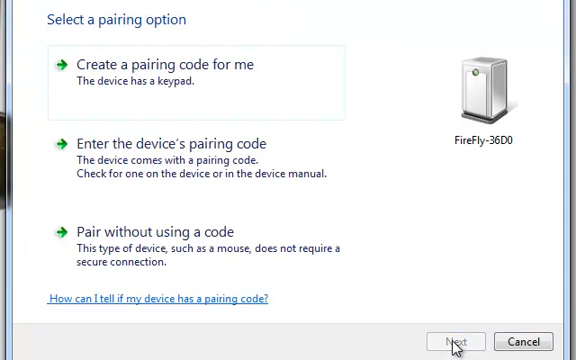
{"action": "mouse_move", "coordinate": [180, 176]}
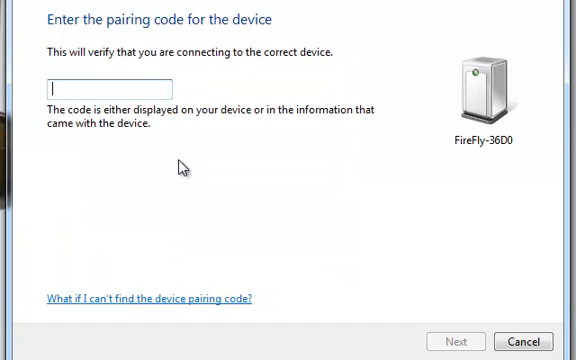
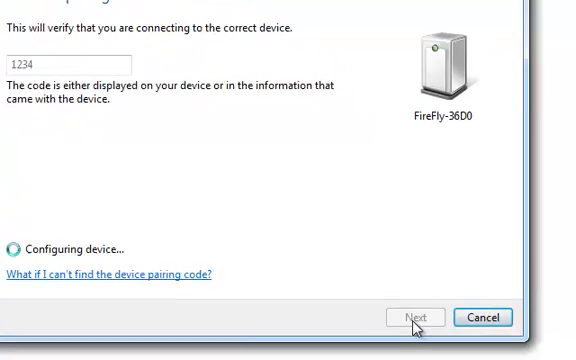
{"action": "left_click", "coordinate": [412, 318]}
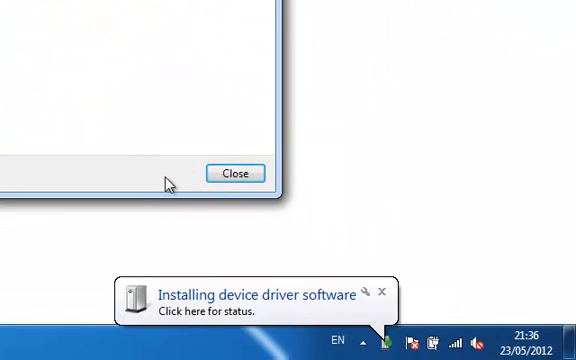
{"action": "left_click", "coordinate": [236, 172]}
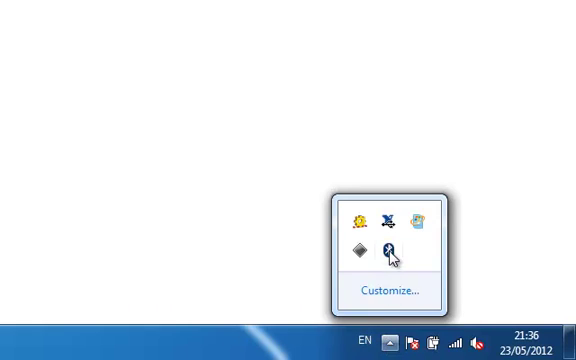
- Check the FireFly-36D0's properties to find its serial port service on COM5
{"action": "right_click", "coordinate": [396, 256]}
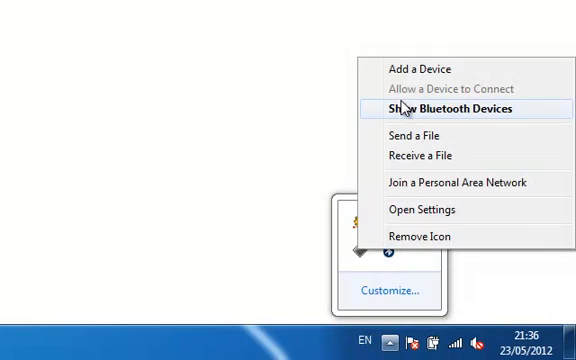
{"action": "left_click", "coordinate": [446, 108]}
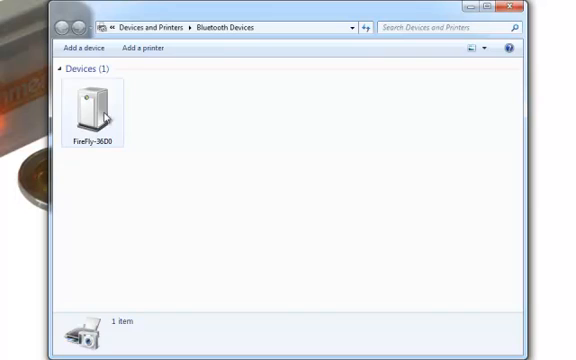
{"action": "right_click", "coordinate": [88, 104]}
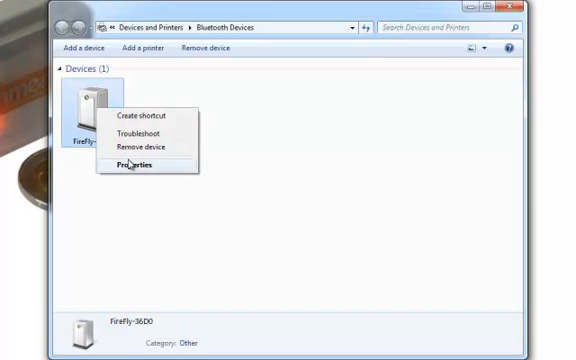
{"action": "left_click", "coordinate": [128, 168]}
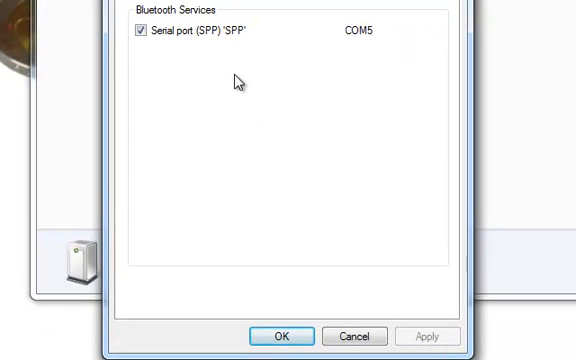
{"action": "mouse_move", "coordinate": [184, 50]}
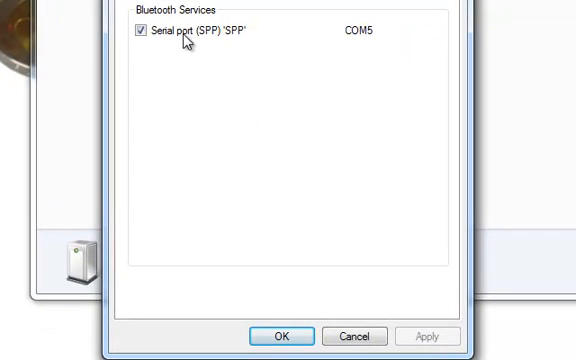
{"action": "mouse_move", "coordinate": [252, 68]}
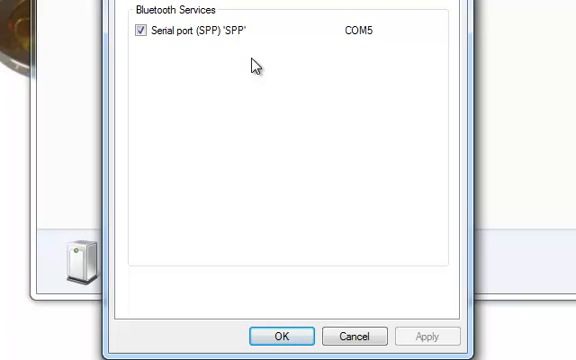
{"action": "mouse_move", "coordinate": [398, 24]}
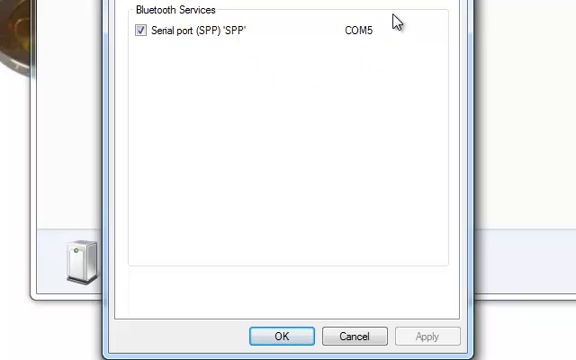
{"action": "mouse_move", "coordinate": [318, 256]}
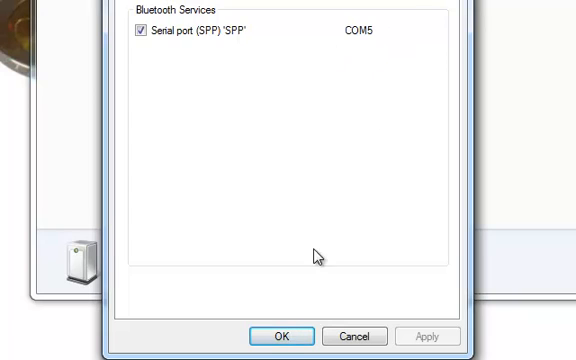
{"action": "left_click", "coordinate": [284, 336]}
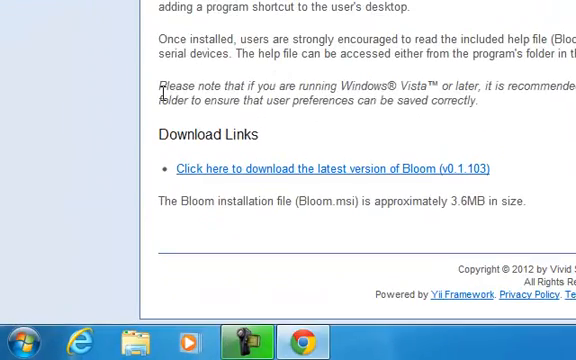
{"action": "mouse_move", "coordinate": [512, 164]}
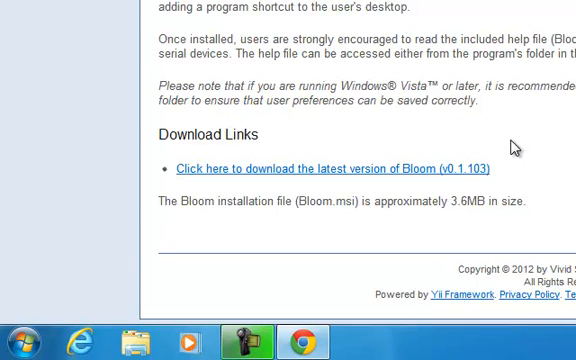
{"action": "mouse_move", "coordinate": [18, 344]}
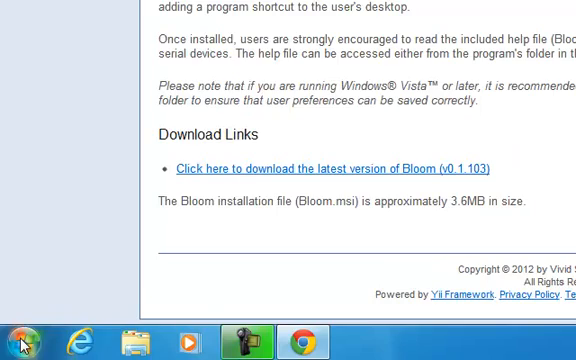
- Configure Connection 1 with serial port COM5, TCP/IP port 20000 and 50 Hz polling
{"action": "scroll", "scroll_direction": "up", "scroll_amount": 3}
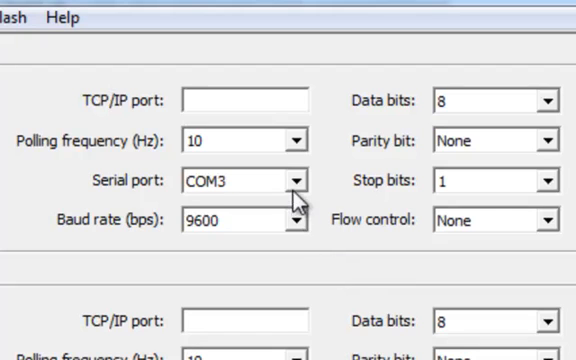
{"action": "left_click", "coordinate": [298, 180]}
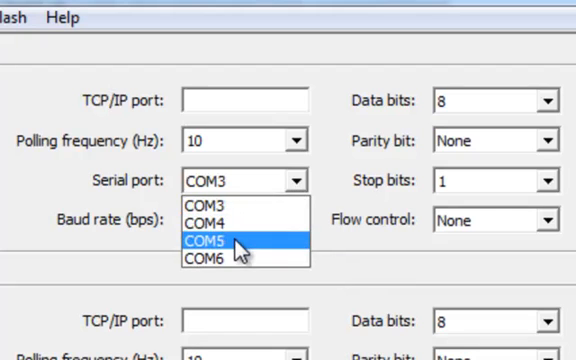
{"action": "left_click", "coordinate": [216, 240]}
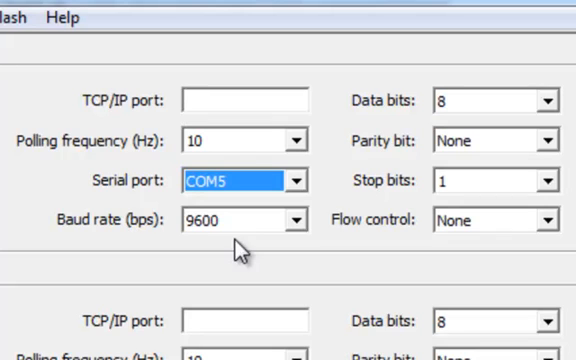
{"action": "mouse_move", "coordinate": [236, 122]}
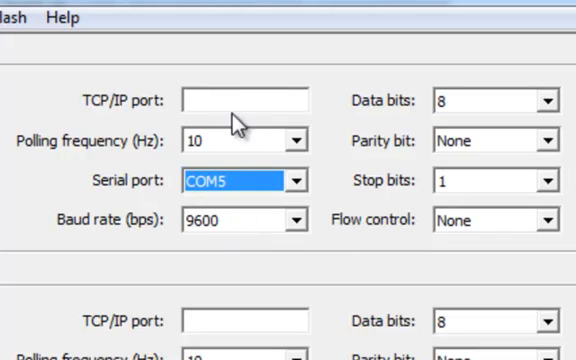
{"action": "type", "text": "2"}
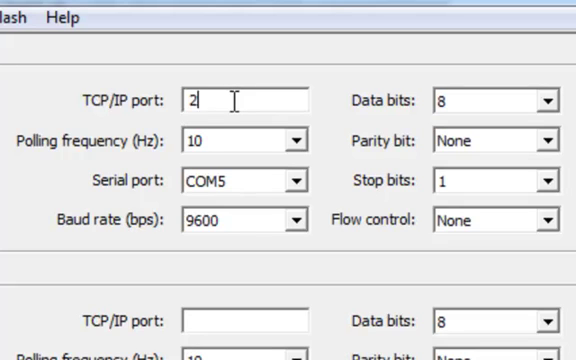
{"action": "type", "text": "0000"}
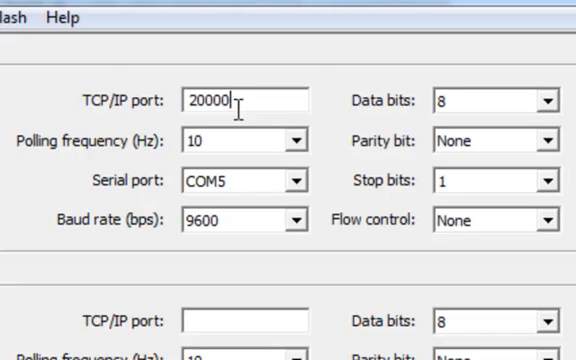
{"action": "left_click", "coordinate": [296, 138]}
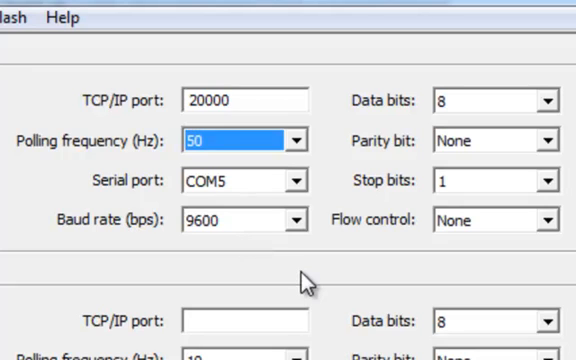
{"action": "mouse_move", "coordinate": [464, 96]}
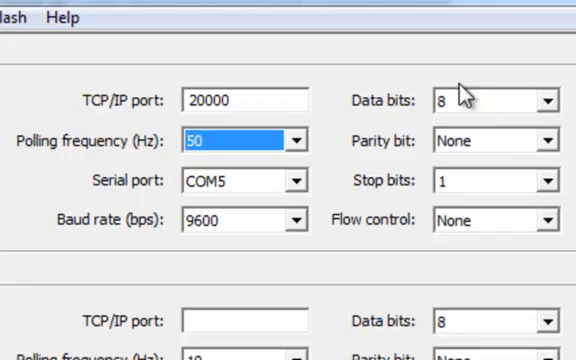
{"action": "mouse_move", "coordinate": [488, 204]}
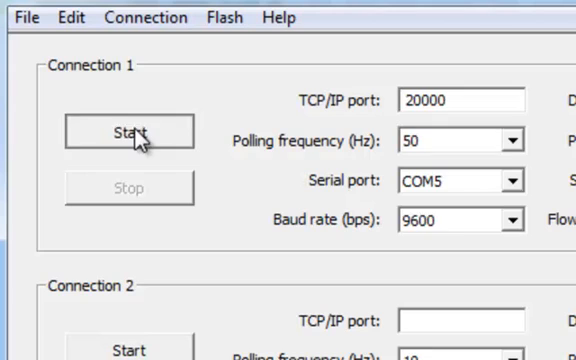
- Start the connection so it waits for incoming TCP connections
{"action": "left_click", "coordinate": [128, 132]}
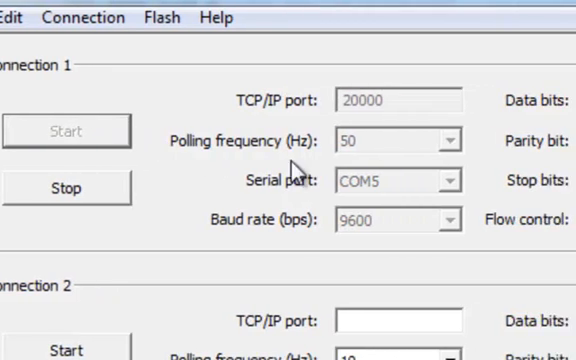
{"action": "left_click", "coordinate": [66, 130]}
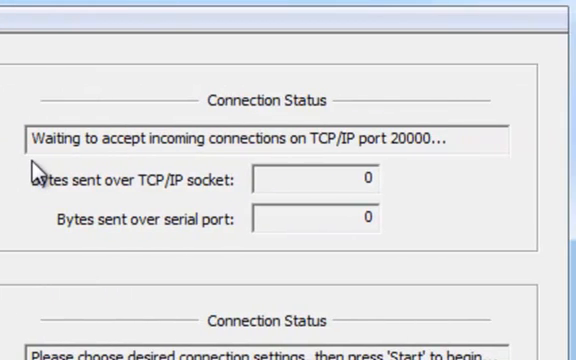
{"action": "mouse_move", "coordinate": [380, 180]}
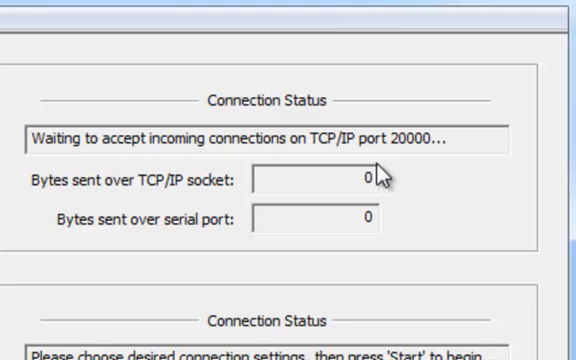
{"action": "mouse_move", "coordinate": [416, 178]}
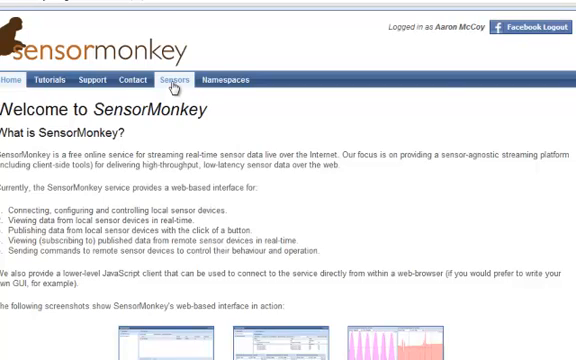
- Launch the SensorMonkey control panel and add a local sensor named My Shimmer
{"action": "left_click", "coordinate": [174, 80]}
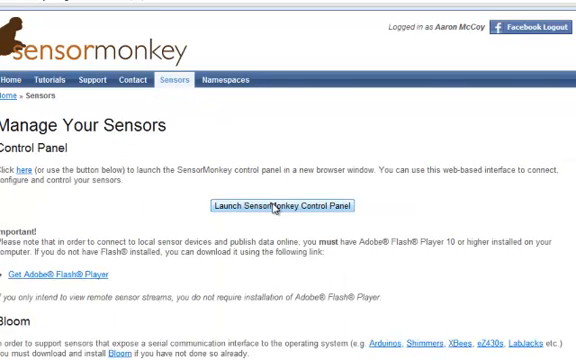
{"action": "left_click", "coordinate": [284, 204]}
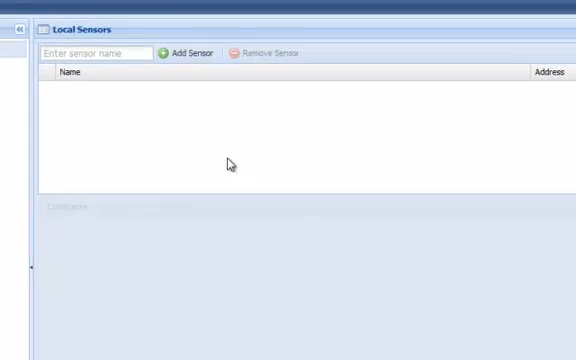
{"action": "left_click", "coordinate": [84, 46]}
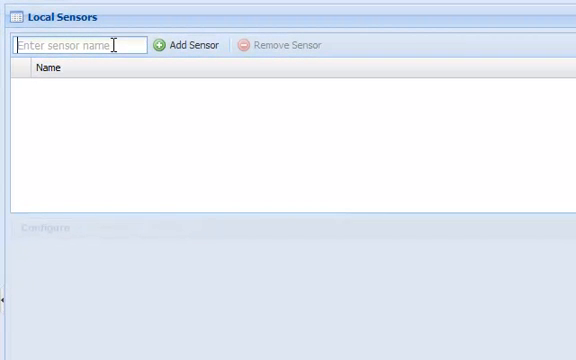
{"action": "type", "text": "My Shimmer"}
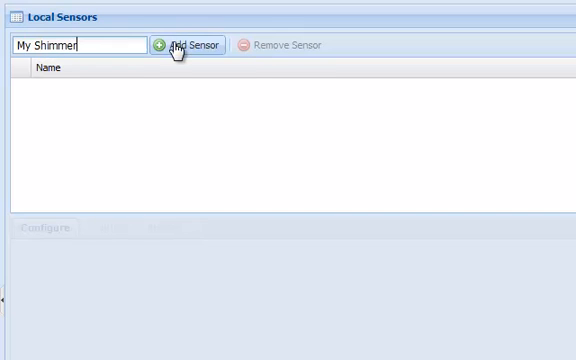
{"action": "left_click", "coordinate": [184, 44]}
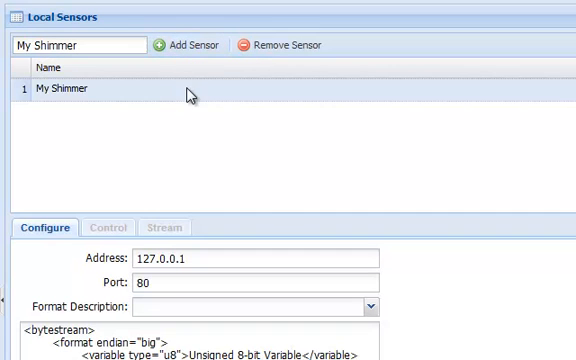
{"action": "mouse_move", "coordinate": [276, 220]}
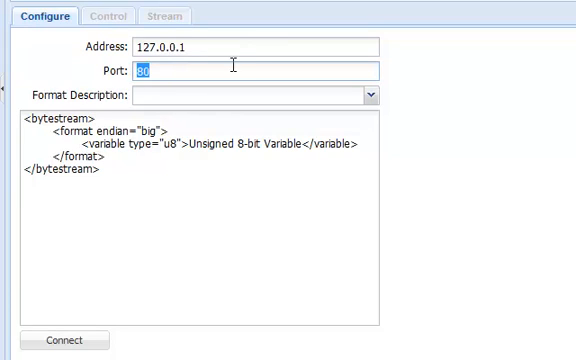
- Set My Shimmer's port to 20000 at address 127.0.0.1
{"action": "type", "text": "20"}
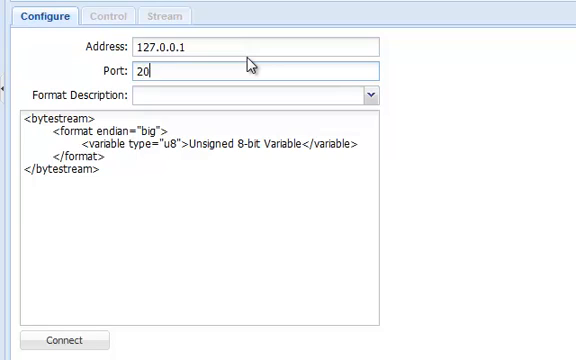
{"action": "type", "text": "000"}
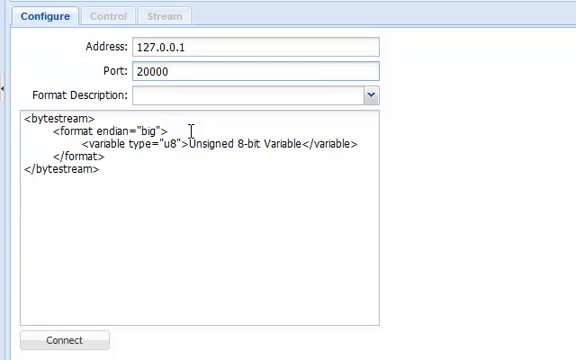
- Choose the Shimmer1-AccelGyro-BioMOBIUS.xml format description and review its variables
{"action": "left_click", "coordinate": [372, 94]}
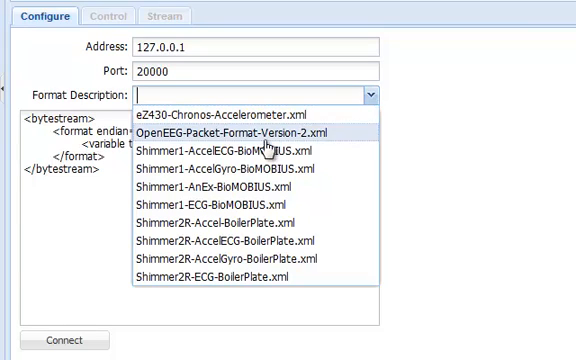
{"action": "mouse_move", "coordinate": [248, 168]}
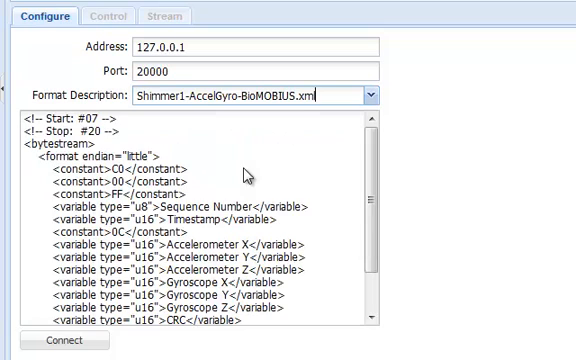
{"action": "mouse_move", "coordinate": [308, 152]}
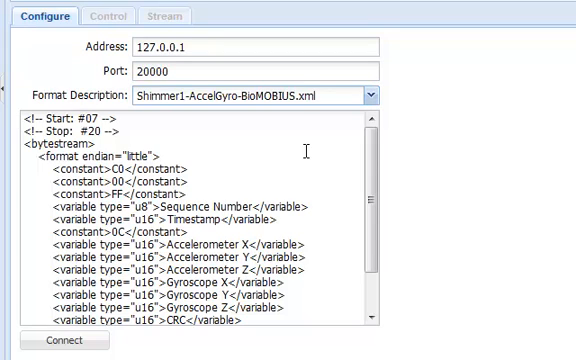
{"action": "scroll", "scroll_direction": "down", "scroll_amount": 3}
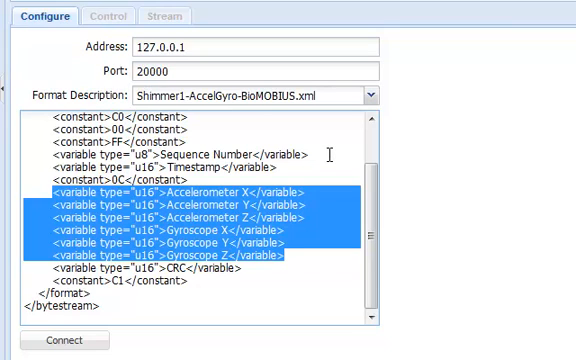
{"action": "mouse_move", "coordinate": [272, 84]}
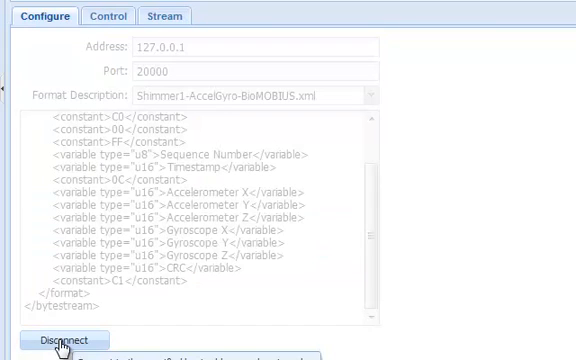
{"action": "mouse_move", "coordinate": [292, 170]}
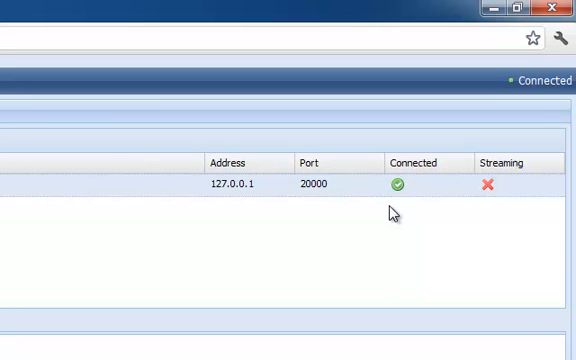
{"action": "mouse_move", "coordinate": [268, 336]}
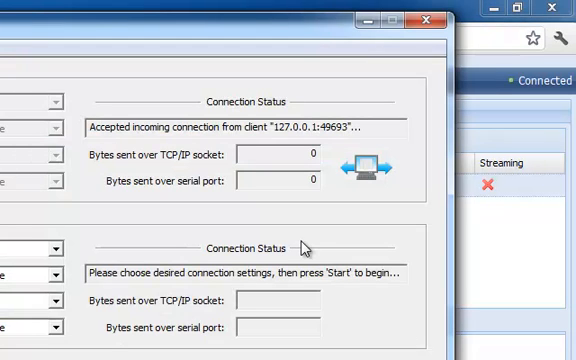
{"action": "mouse_move", "coordinate": [416, 188]}
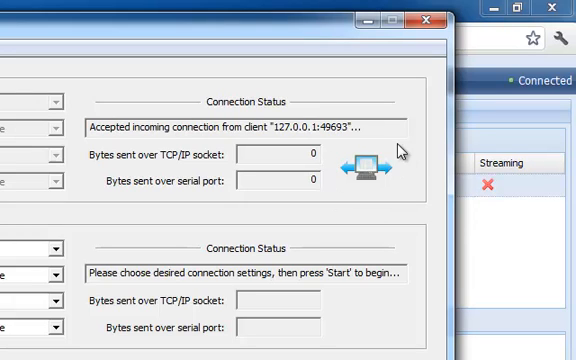
{"action": "mouse_move", "coordinate": [360, 98]}
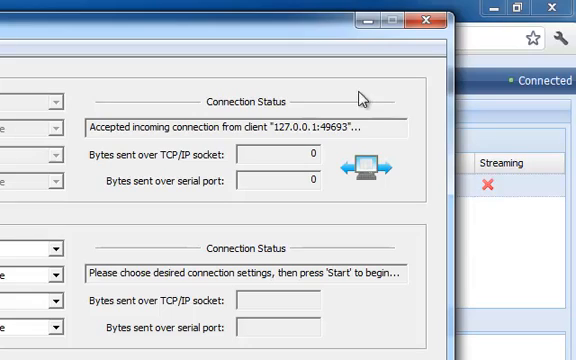
{"action": "mouse_move", "coordinate": [244, 176]}
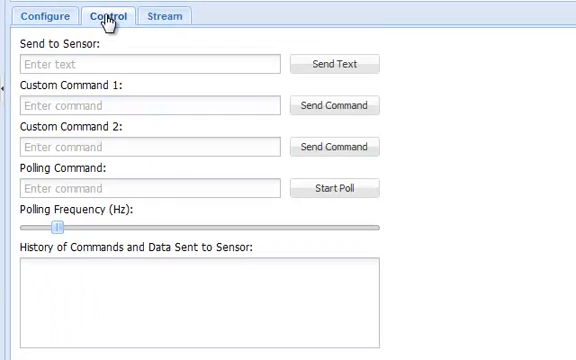
{"action": "mouse_move", "coordinate": [452, 140]}
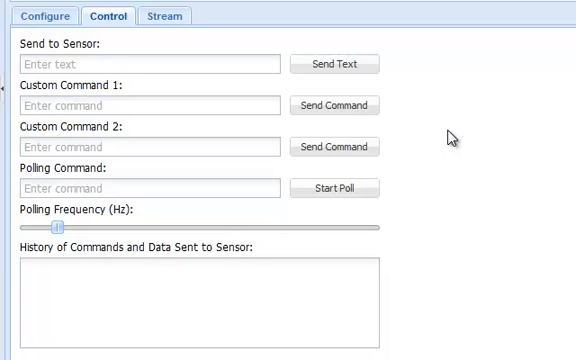
{"action": "mouse_move", "coordinate": [200, 60]}
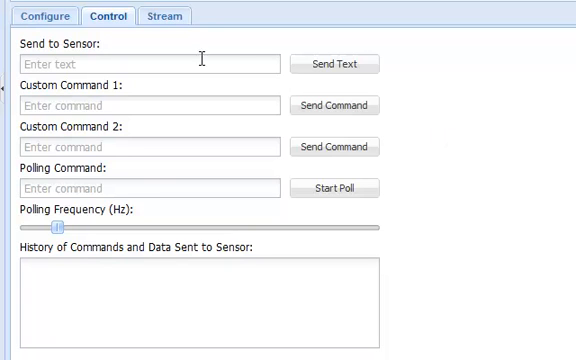
- Enter custom commands #07 and #20 for My Shimmer and send #07 to the sensor
{"action": "left_click", "coordinate": [44, 16]}
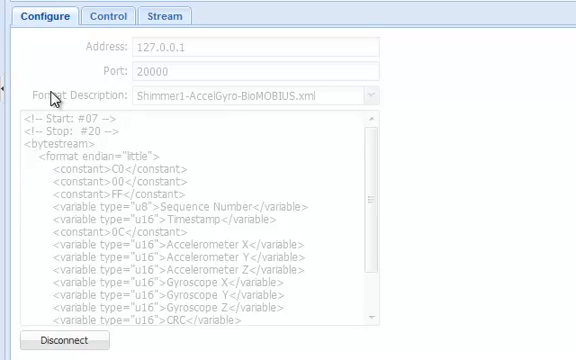
{"action": "mouse_move", "coordinate": [32, 66]}
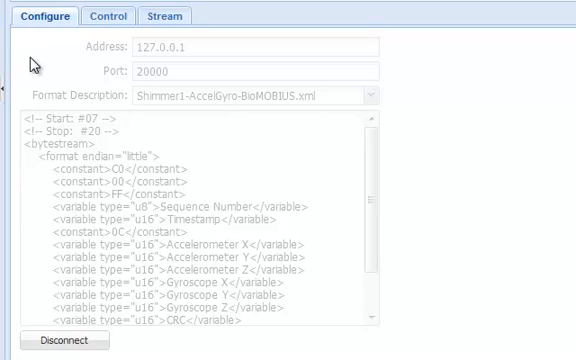
{"action": "mouse_move", "coordinate": [80, 52]}
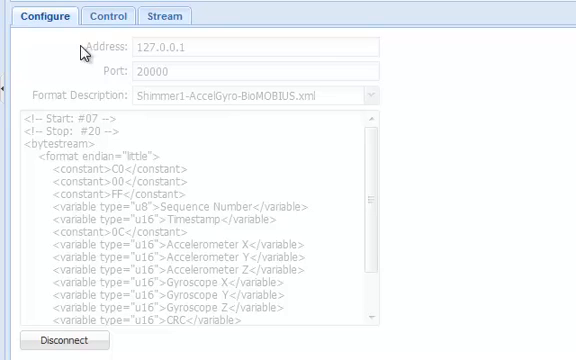
{"action": "left_click", "coordinate": [104, 16]}
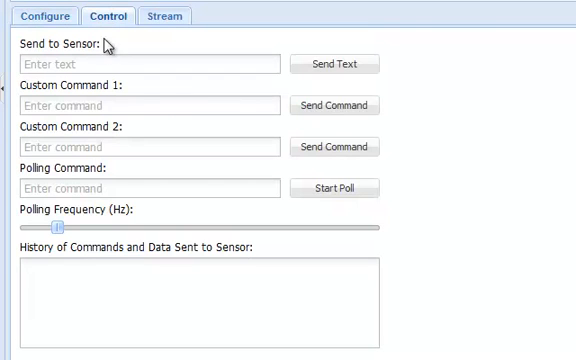
{"action": "left_click", "coordinate": [150, 104]}
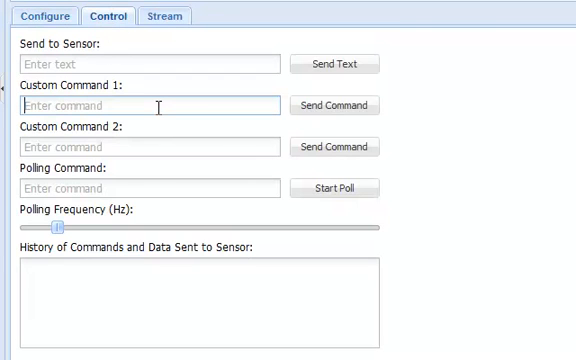
{"action": "type", "text": "#07"}
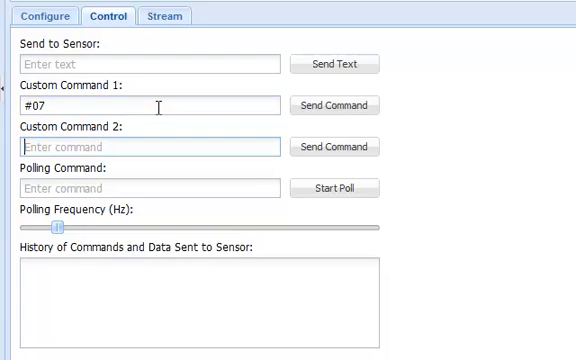
{"action": "type", "text": "#20"}
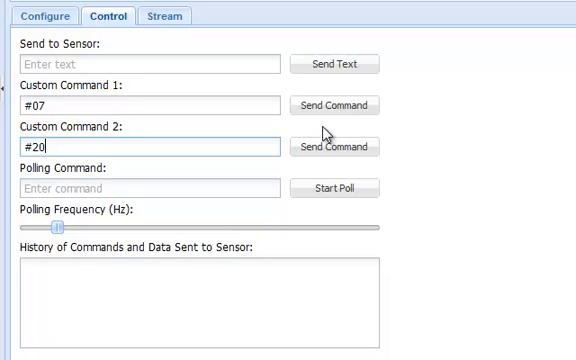
{"action": "mouse_move", "coordinate": [204, 114]}
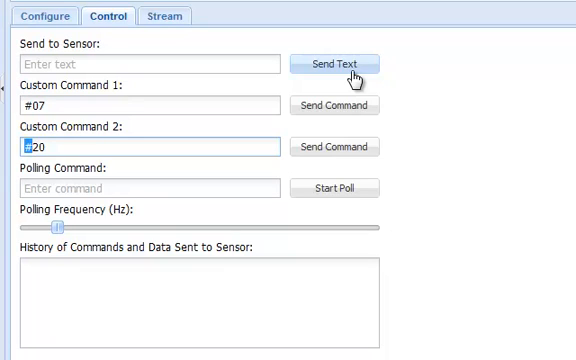
{"action": "mouse_move", "coordinate": [338, 106]}
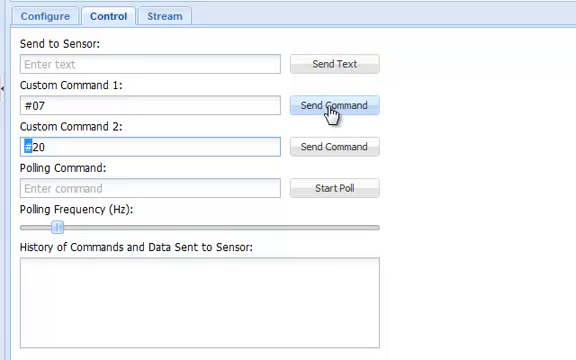
{"action": "left_click", "coordinate": [340, 106]}
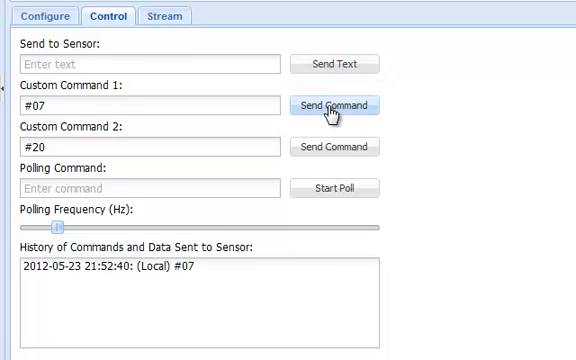
{"action": "mouse_move", "coordinate": [222, 56]}
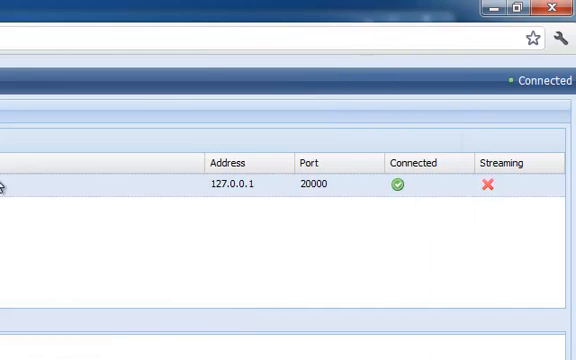
- Show live Accelerometer X and Y plots with Y in green and tick the accelerometer channels
{"action": "left_click", "coordinate": [170, 16]}
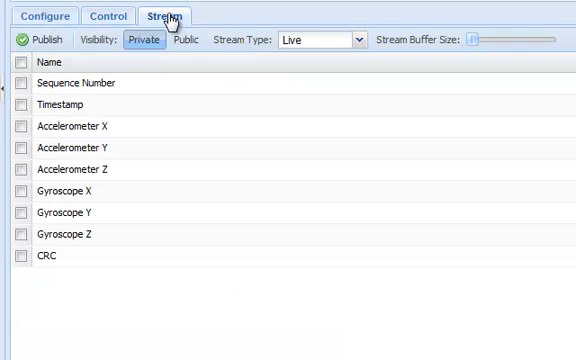
{"action": "mouse_move", "coordinate": [448, 150]}
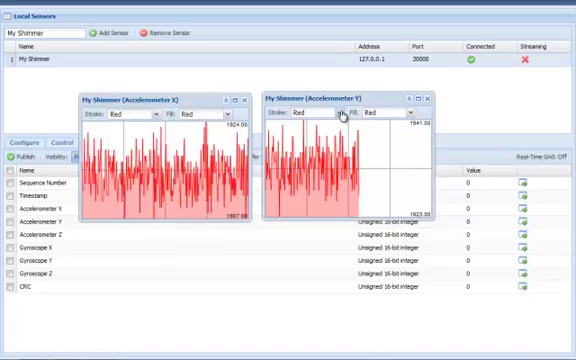
{"action": "left_click", "coordinate": [318, 112]}
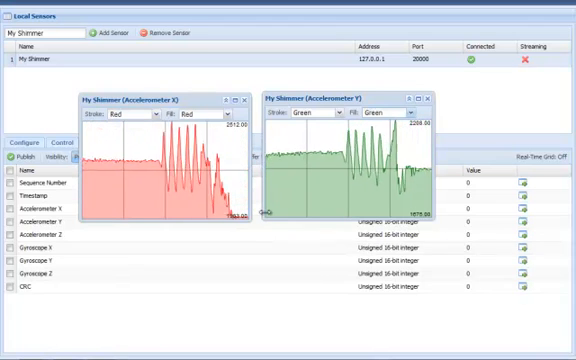
{"action": "left_click", "coordinate": [432, 100]}
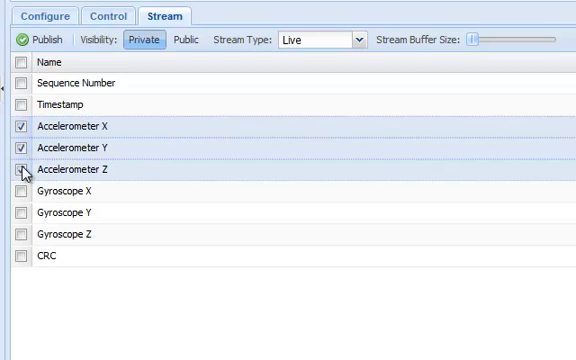
- Include Accelerometer Z, set visibility to Public, and publish the accelerometer stream
{"action": "left_click", "coordinate": [20, 172]}
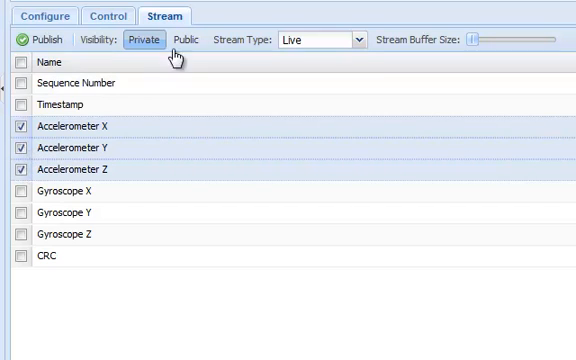
{"action": "left_click", "coordinate": [188, 42]}
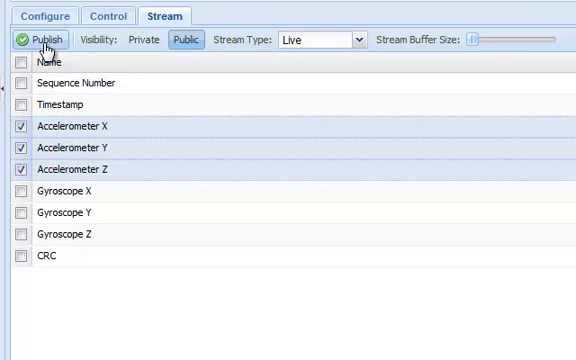
{"action": "left_click", "coordinate": [36, 42]}
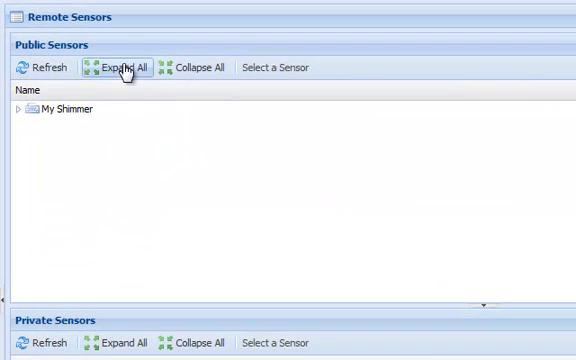
- Expand the public Shimmer sensor's channels and subscribe to its accelerometer stream
{"action": "left_click", "coordinate": [128, 68]}
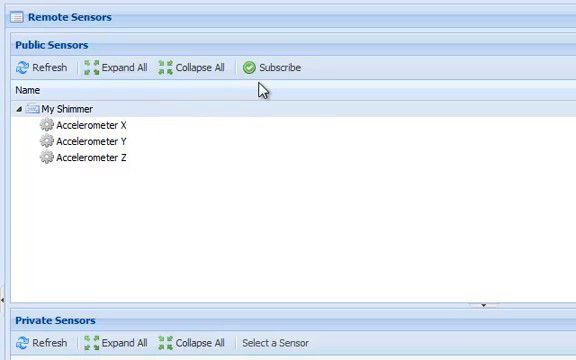
{"action": "left_click", "coordinate": [272, 68]}
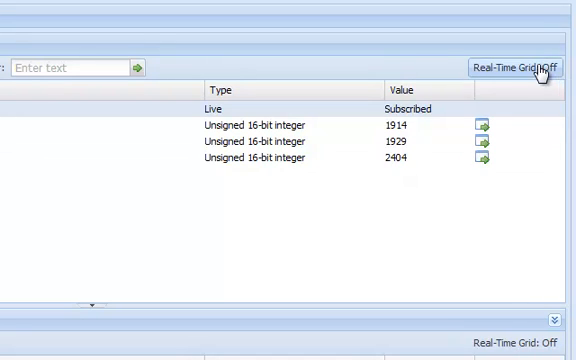
{"action": "left_click", "coordinate": [524, 68]}
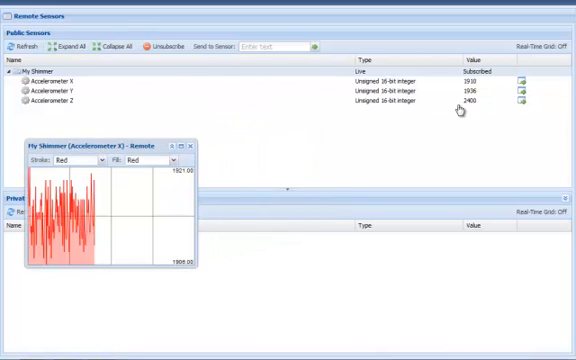
- Show remote Accelerometer Y and Z plots, colouring the Y plot green
{"action": "left_click", "coordinate": [520, 92]}
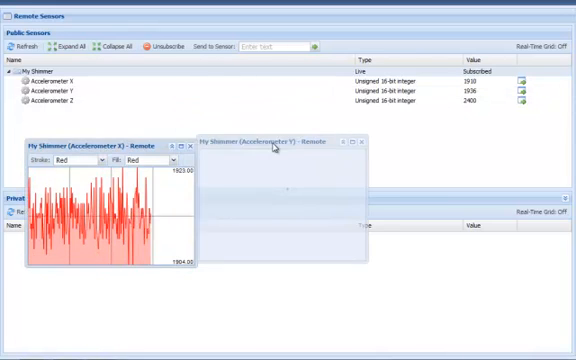
{"action": "left_click", "coordinate": [264, 160]}
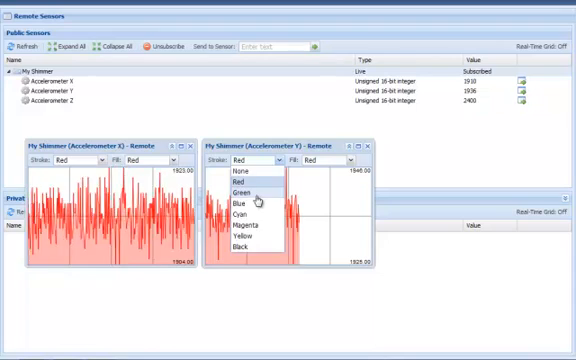
{"action": "left_click", "coordinate": [238, 194]}
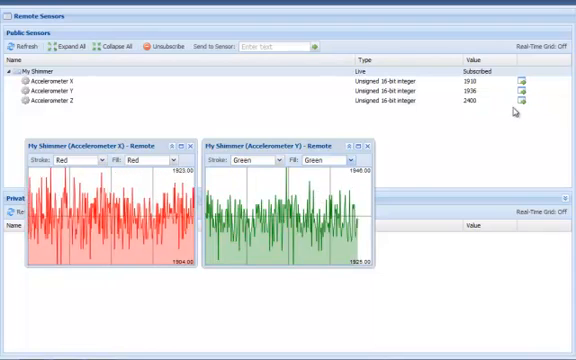
{"action": "left_click", "coordinate": [520, 104]}
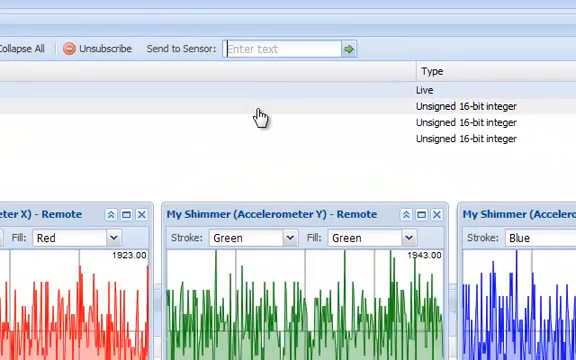
- Set the Accelerometer Z remote plot's stroke colour to blue beside the X and Y plots
{"action": "type", "text": "#20"}
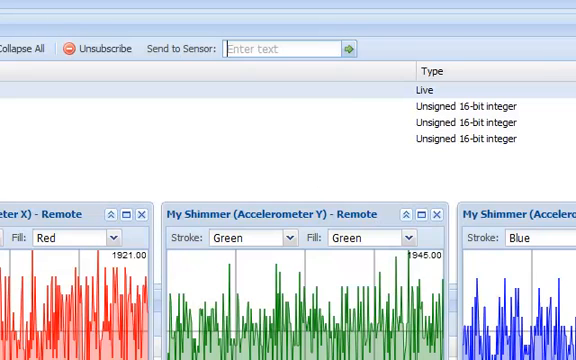
{"action": "mouse_move", "coordinate": [344, 96]}
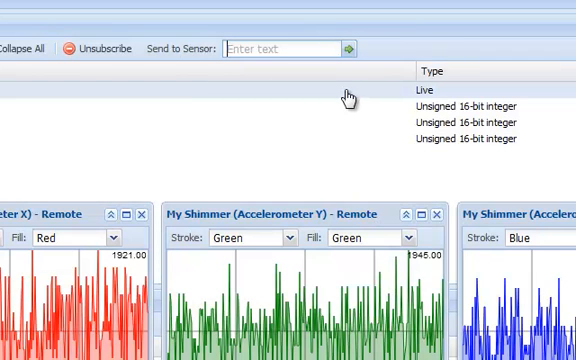